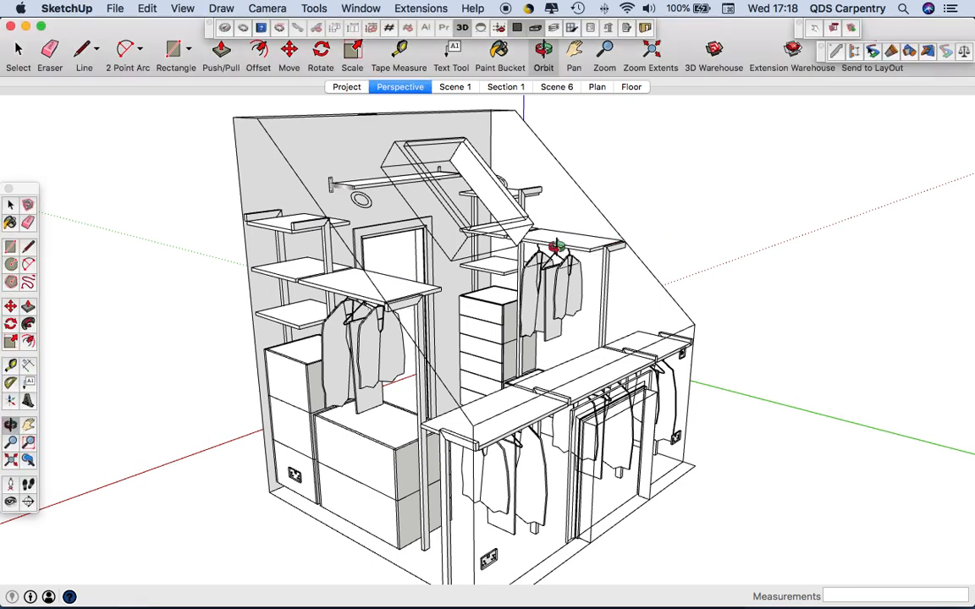
- Orbit around the attic wardrobe from front, sides and above
{"action": "left_click_drag", "start_coordinate": [554, 246], "coordinate": [698, 313]}
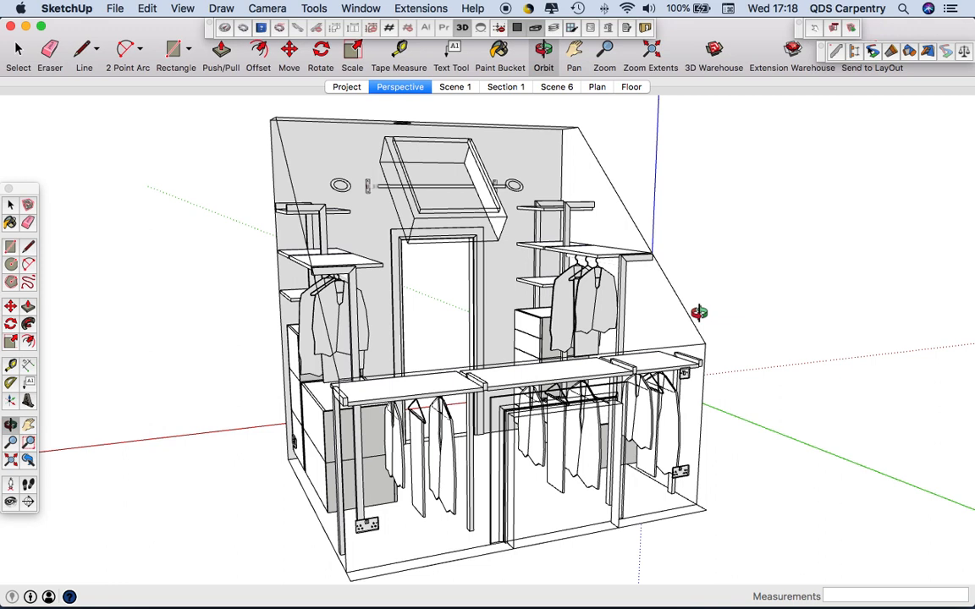
{"action": "left_click_drag", "start_coordinate": [694, 313], "coordinate": [643, 330]}
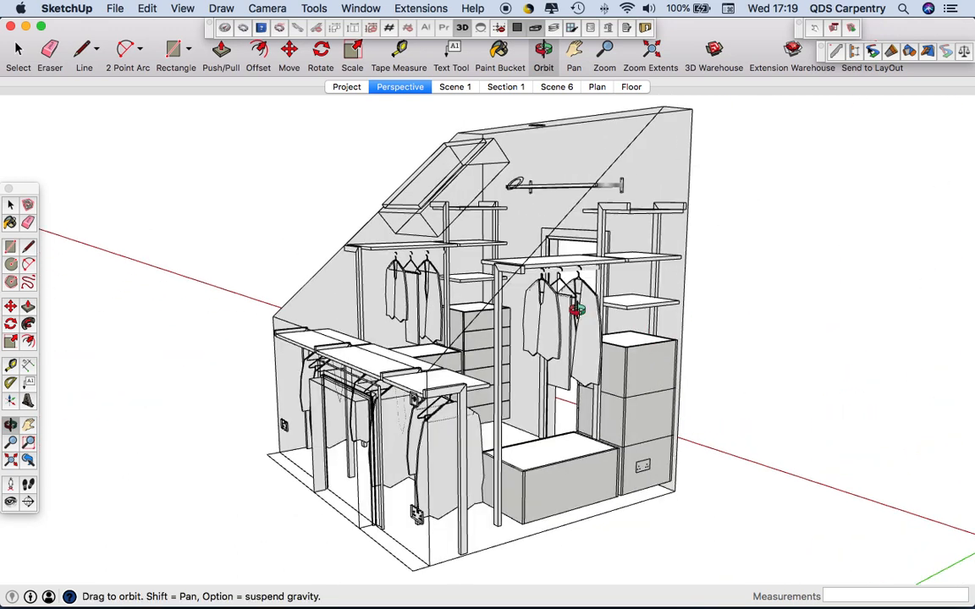
{"action": "left_click_drag", "start_coordinate": [576, 309], "coordinate": [707, 267]}
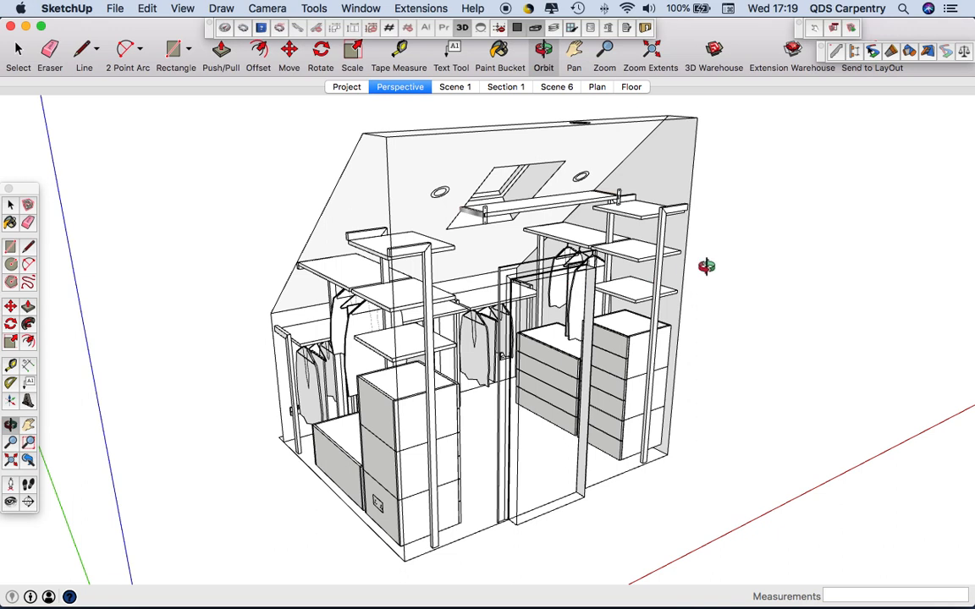
{"action": "left_click_drag", "start_coordinate": [707, 267], "coordinate": [298, 315]}
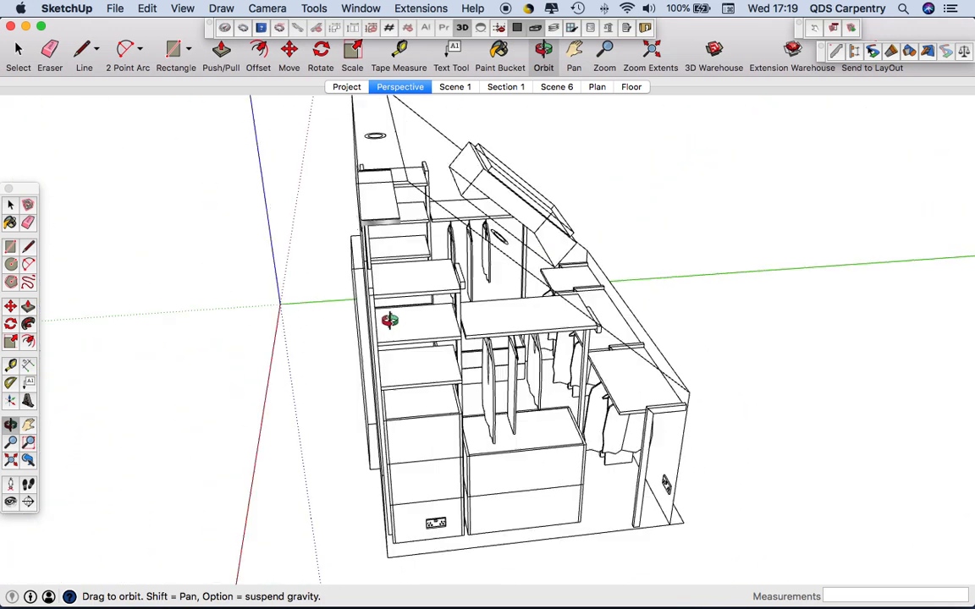
{"action": "left_click_drag", "start_coordinate": [389, 320], "coordinate": [421, 280]}
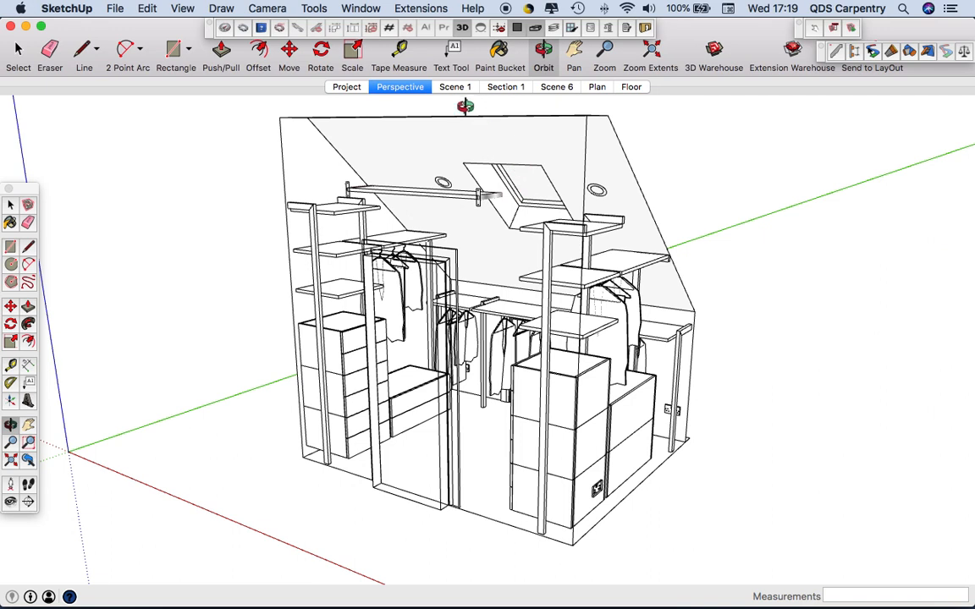
{"action": "mouse_move", "coordinate": [454, 86]}
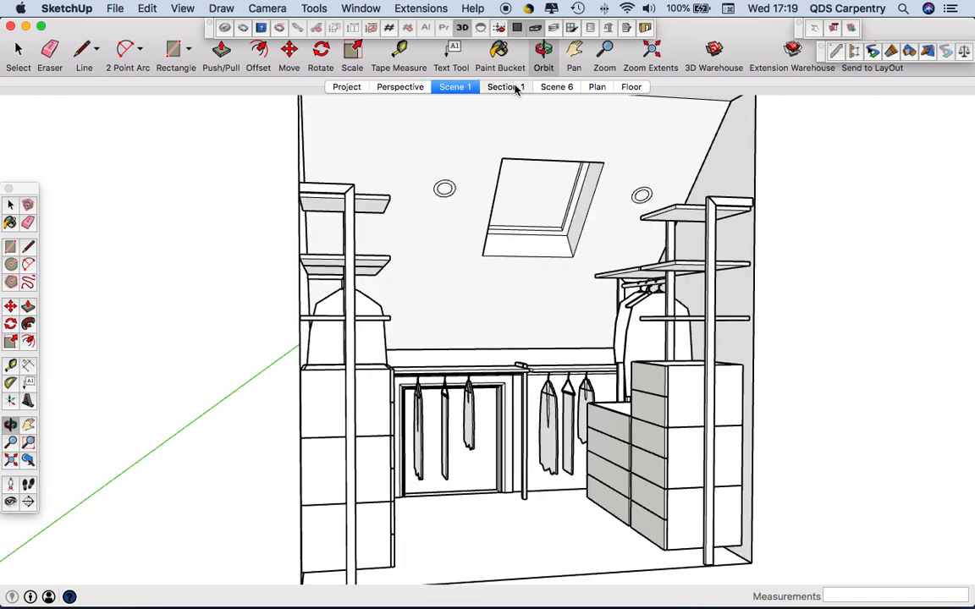
- Show the dimensioned side section scene, then switch to the next model
{"action": "left_click", "coordinate": [506, 87]}
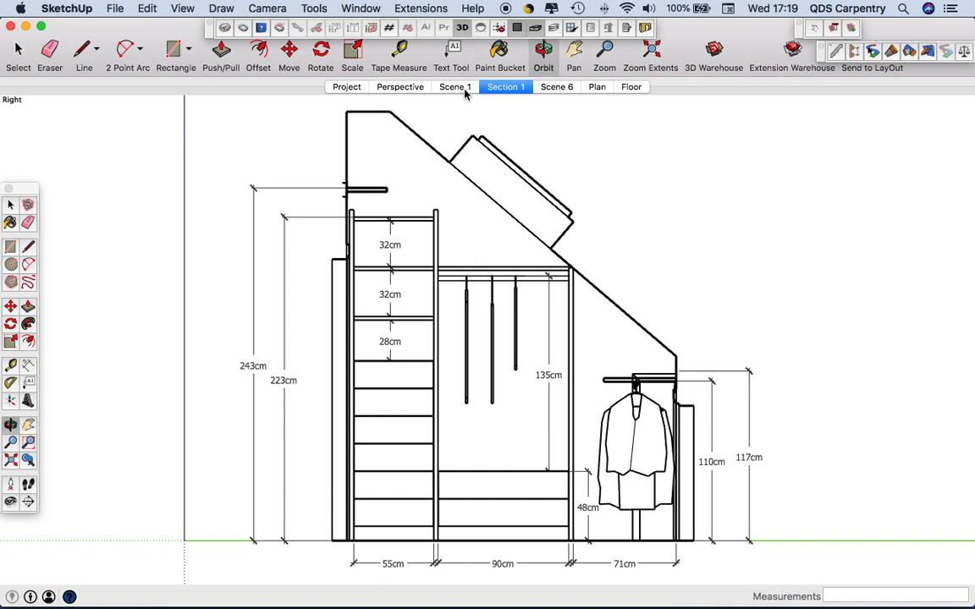
{"action": "mouse_move", "coordinate": [464, 94]}
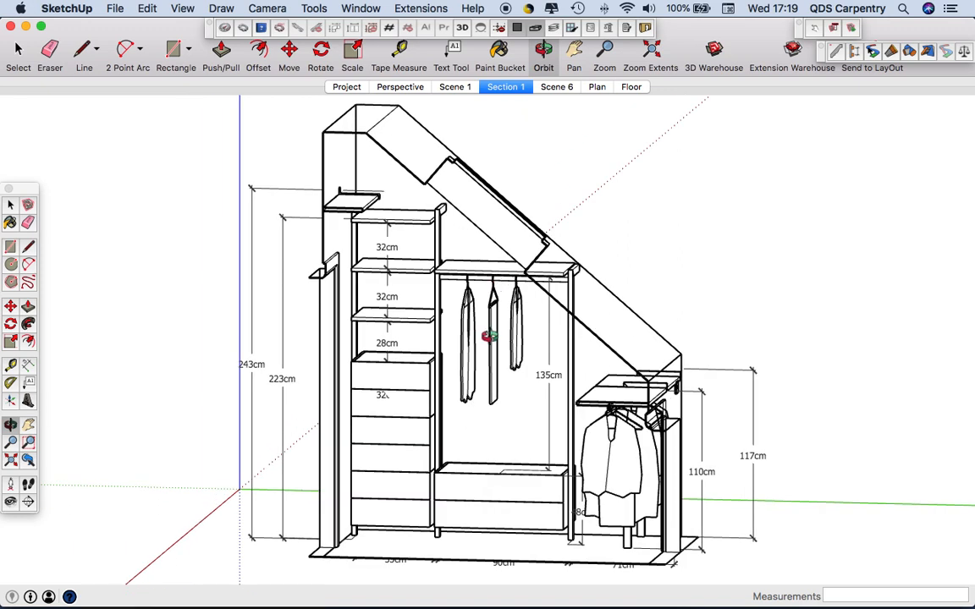
{"action": "key", "text": "F3"}
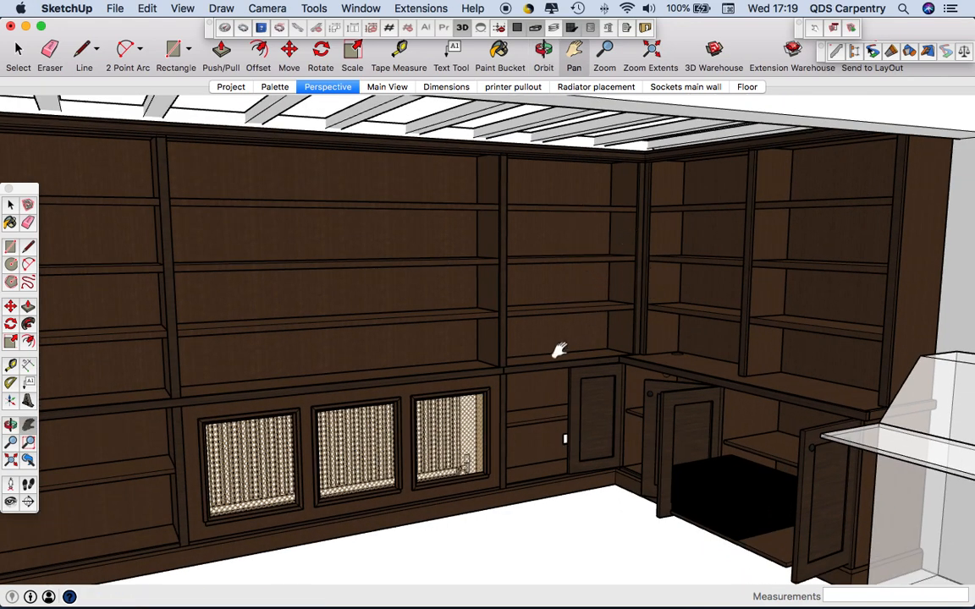
- Pan and orbit close through the oak library's shelf bays and corner
{"action": "left_click_drag", "start_coordinate": [559, 349], "coordinate": [641, 364]}
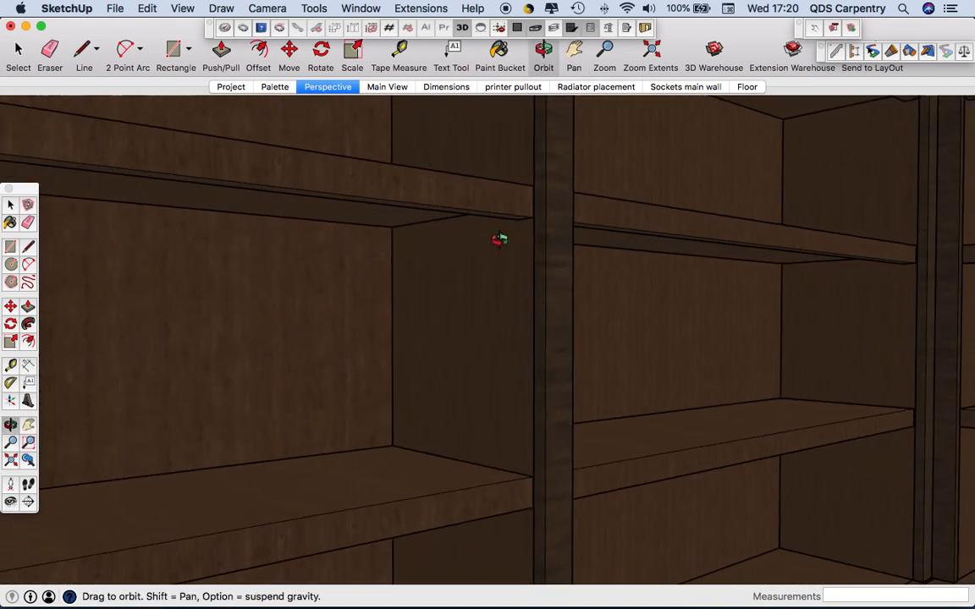
{"action": "left_click_drag", "start_coordinate": [499, 240], "coordinate": [693, 218]}
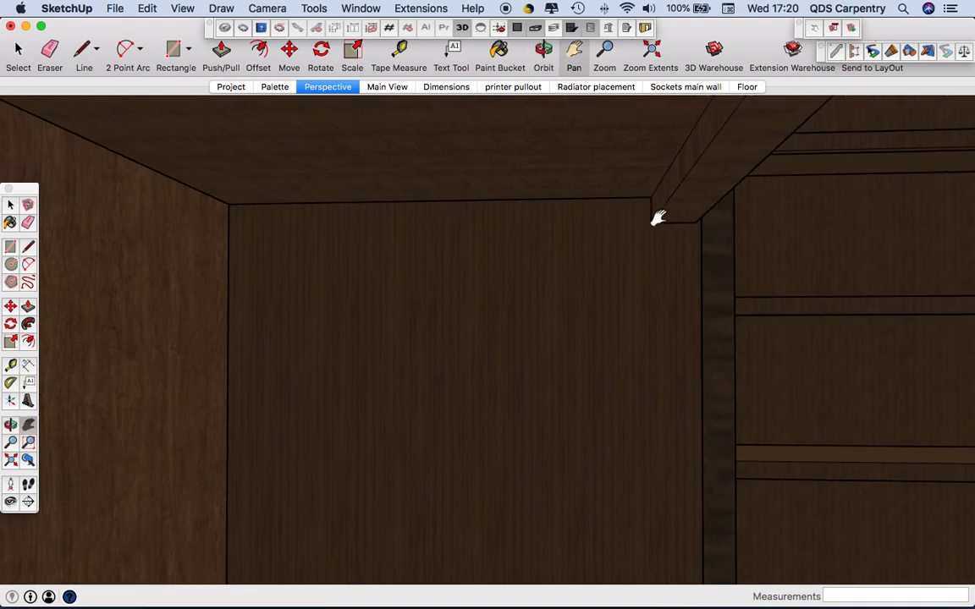
{"action": "left_click_drag", "start_coordinate": [659, 219], "coordinate": [315, 277]}
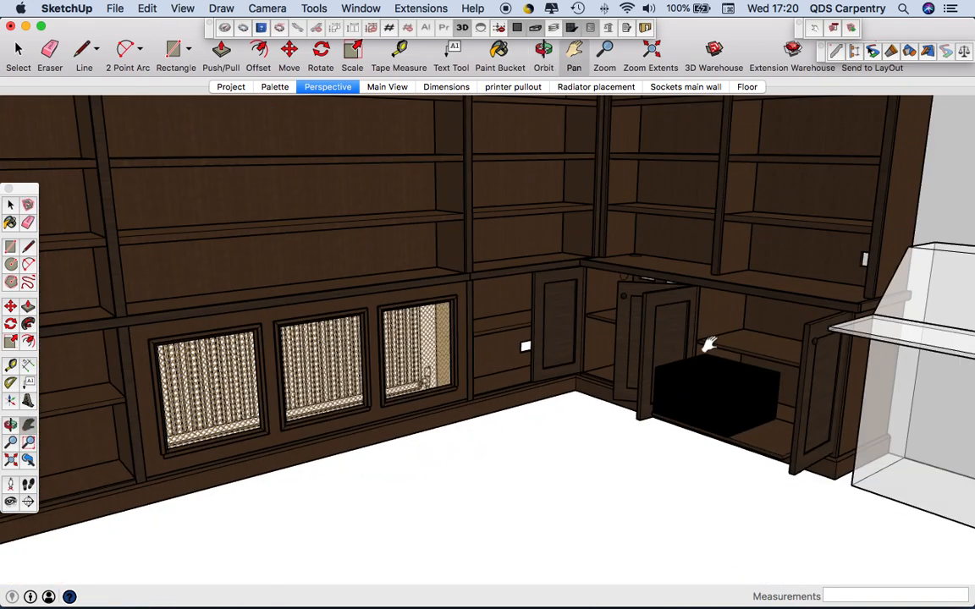
- Pan past the ceiling beams onto the open printer cupboard
{"action": "left_click_drag", "start_coordinate": [711, 343], "coordinate": [584, 495]}
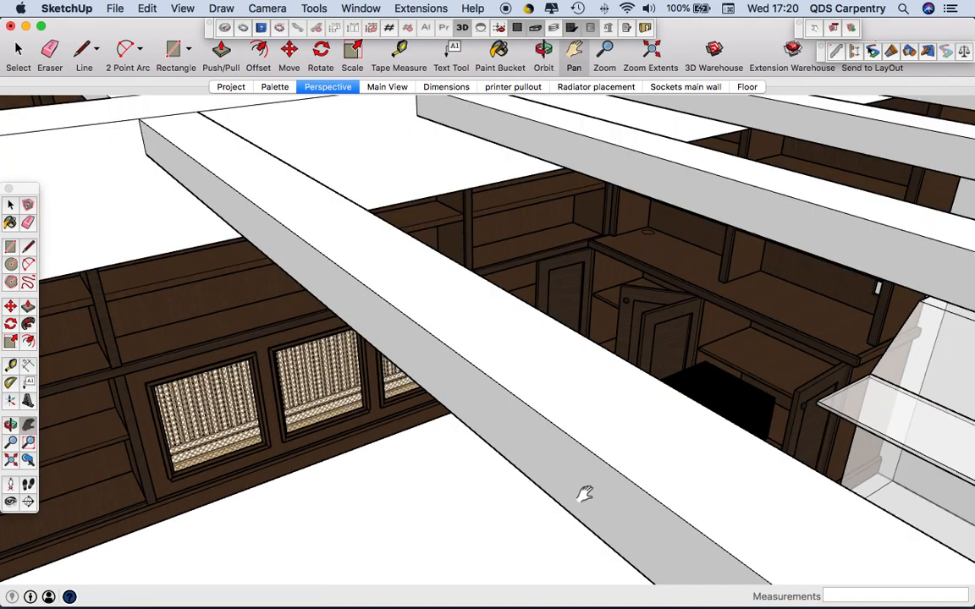
{"action": "left_click_drag", "start_coordinate": [584, 495], "coordinate": [635, 398]}
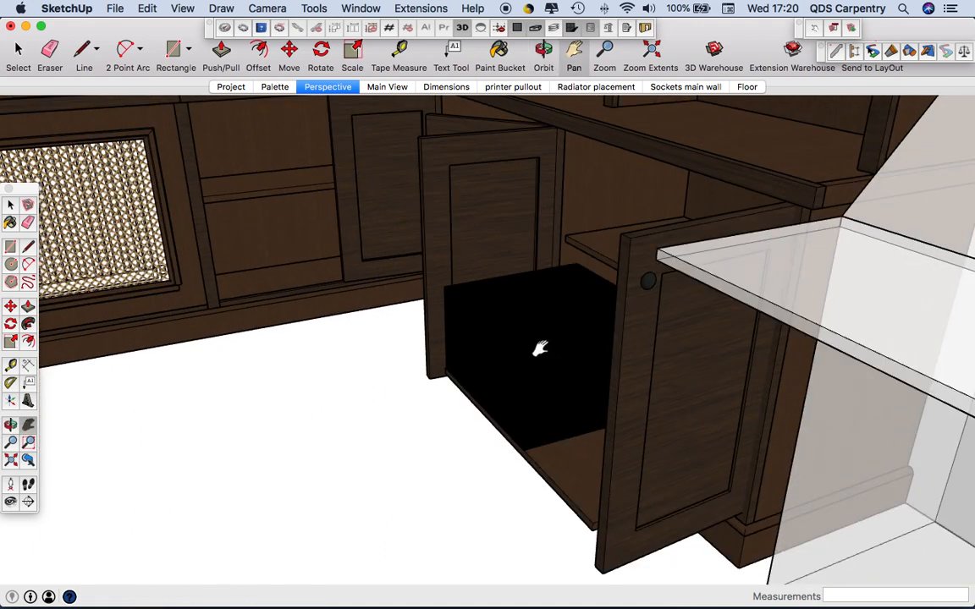
{"action": "mouse_move", "coordinate": [526, 404]}
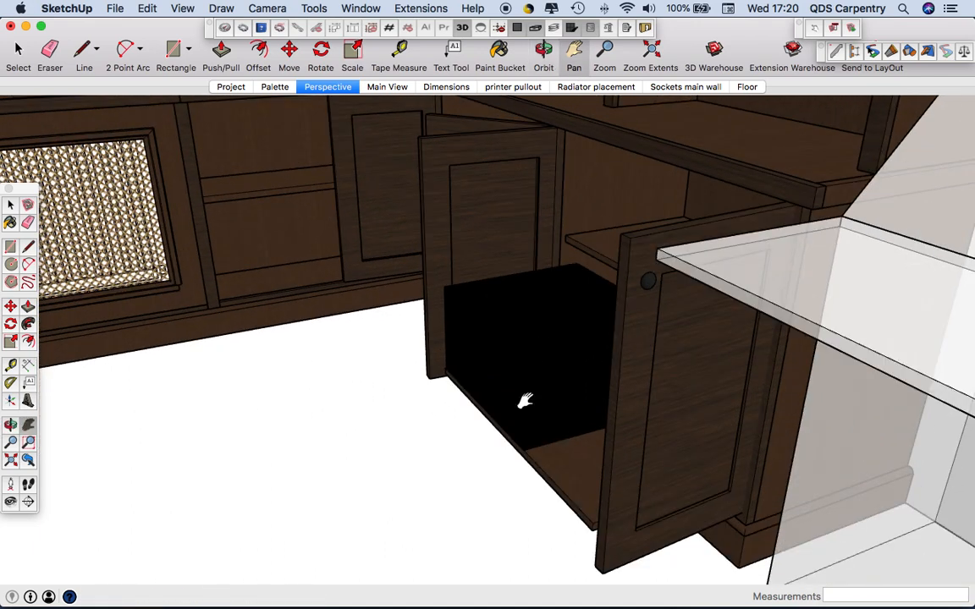
- Switch to the light wood fireplace alcove units model
{"action": "key", "text": "F3"}
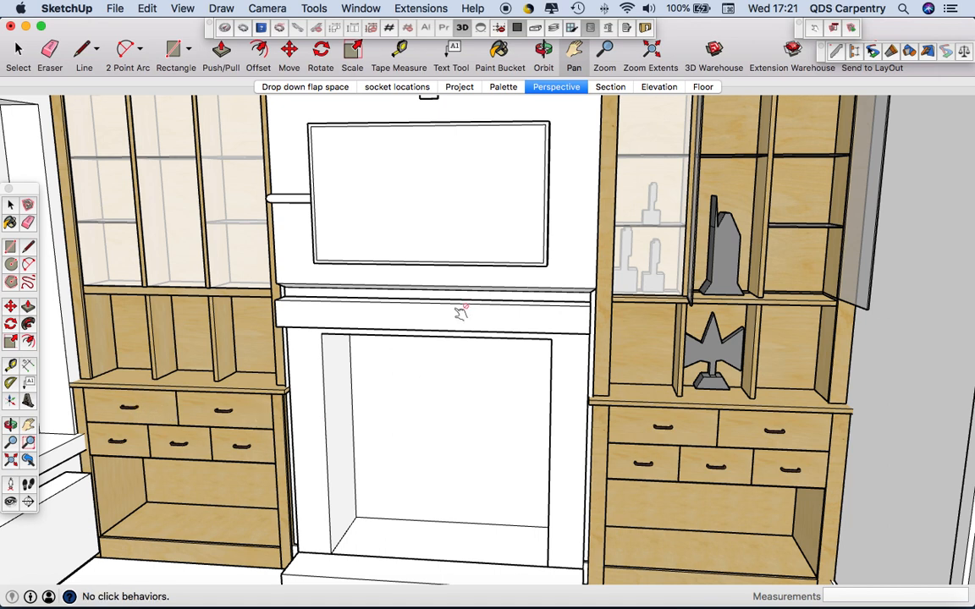
- Bring up the pine staggered shelving model and orbit it side-on and back to front
{"action": "key", "text": "F3"}
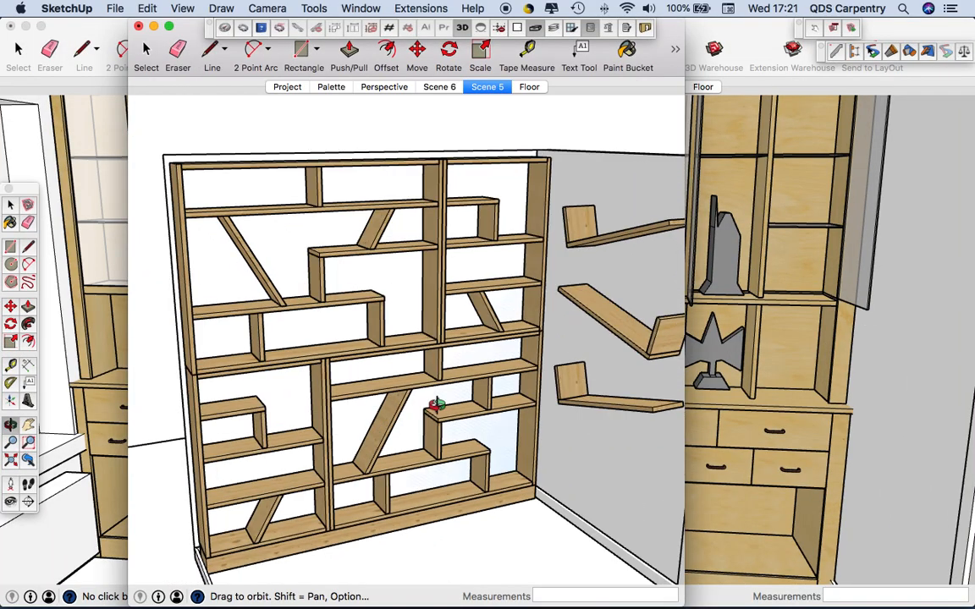
{"action": "left_click_drag", "start_coordinate": [436, 406], "coordinate": [449, 352]}
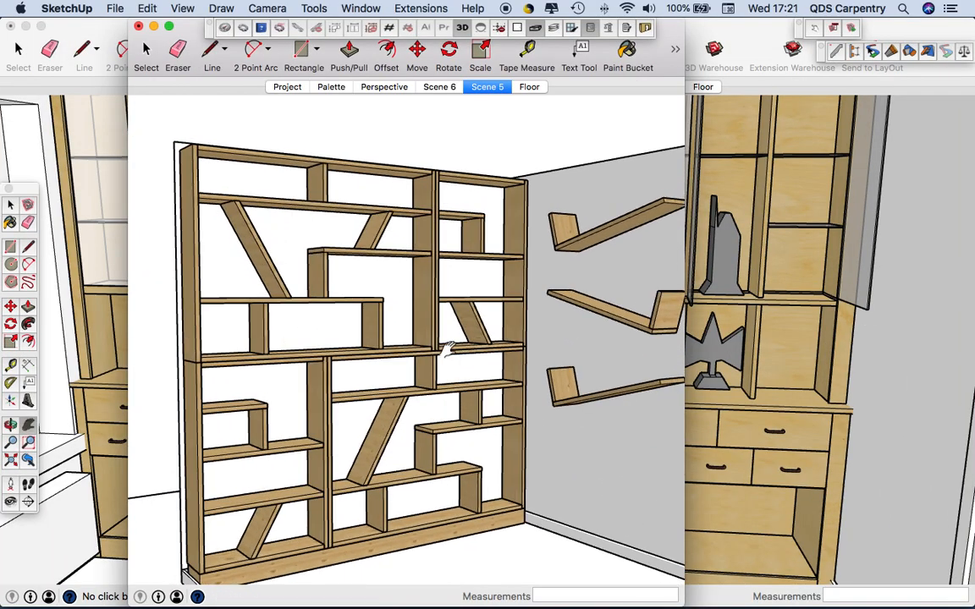
{"action": "left_click_drag", "start_coordinate": [449, 347], "coordinate": [440, 342]}
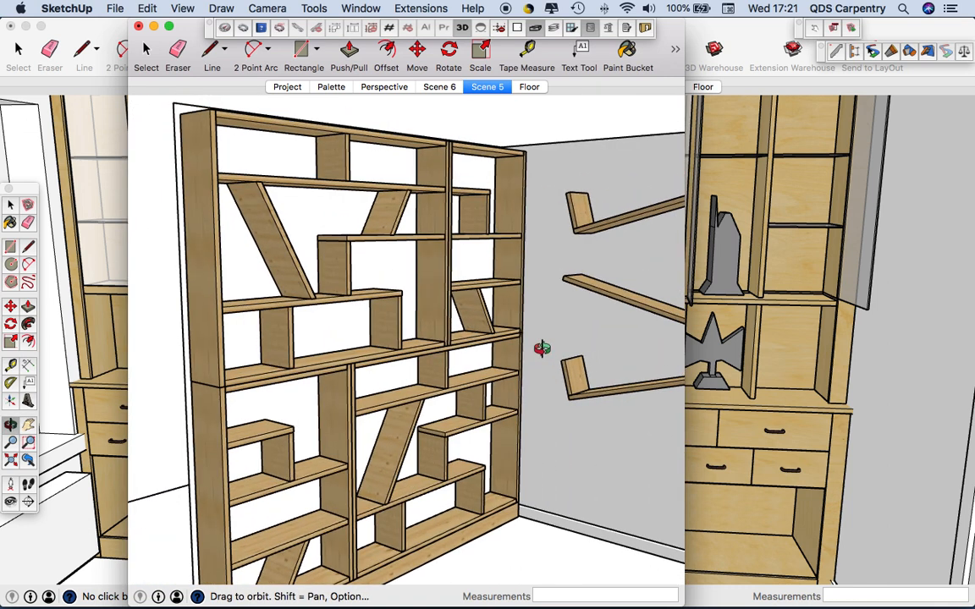
{"action": "left_click_drag", "start_coordinate": [542, 347], "coordinate": [548, 377]}
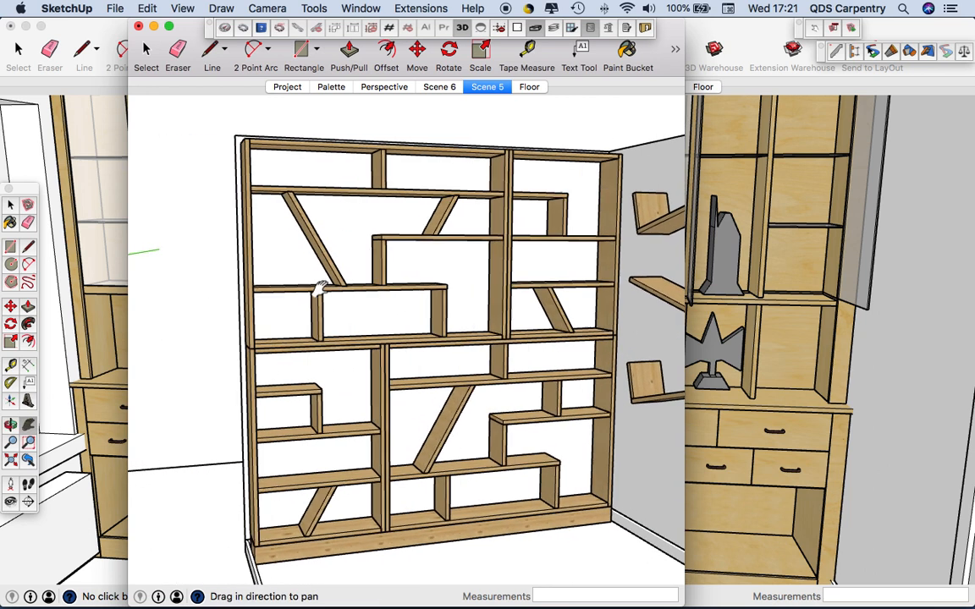
- Switch to the white alcove bookcase model beside the chimney breast
{"action": "key", "text": "F3"}
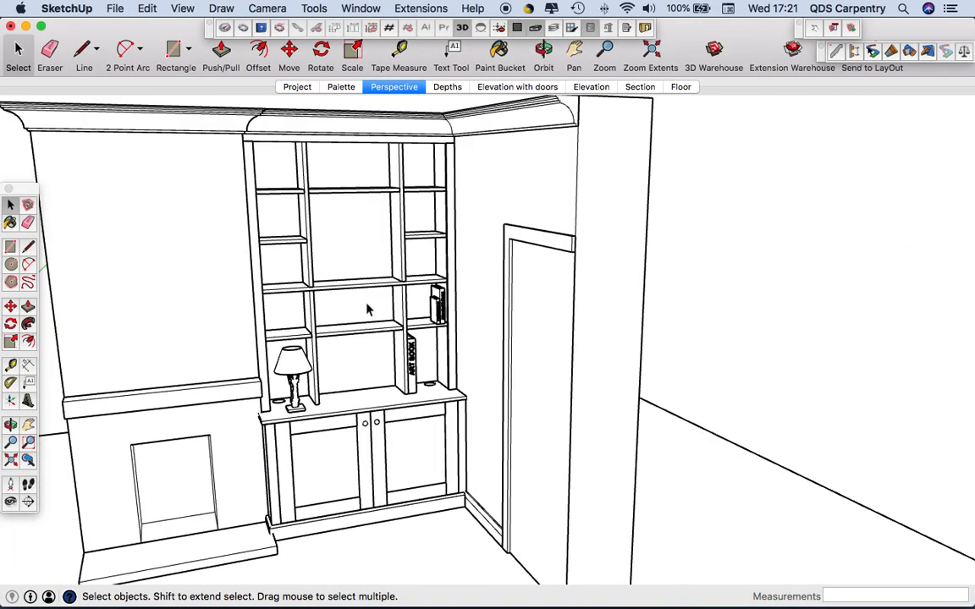
{"action": "left_click", "coordinate": [539, 49]}
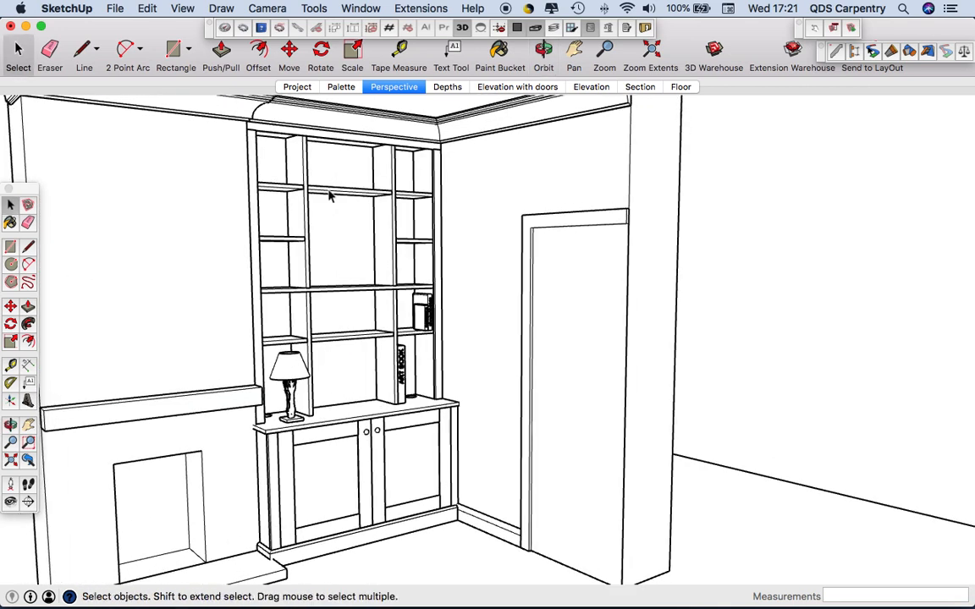
{"action": "left_click", "coordinate": [541, 49]}
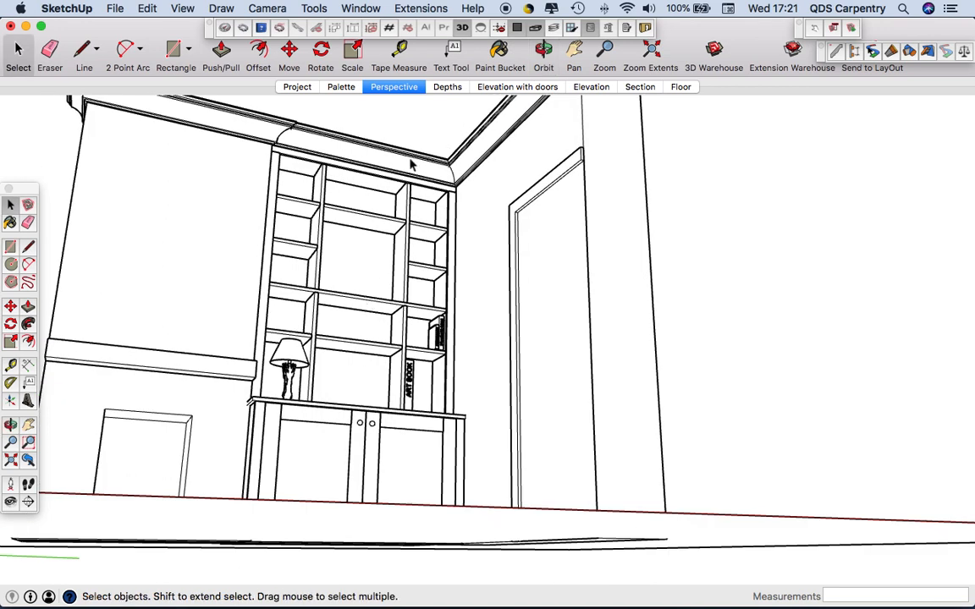
{"action": "mouse_move", "coordinate": [321, 144]}
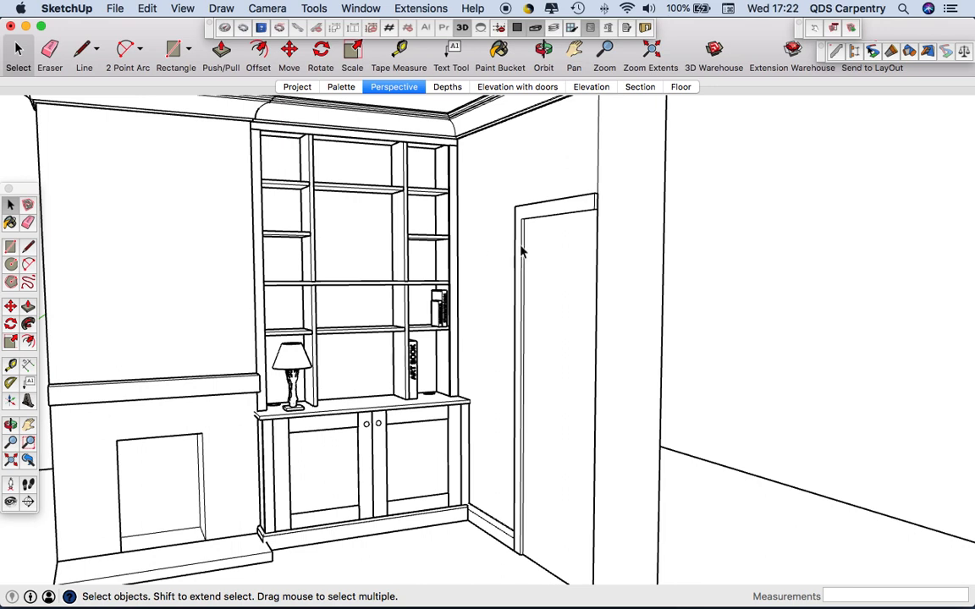
{"action": "mouse_move", "coordinate": [487, 241]}
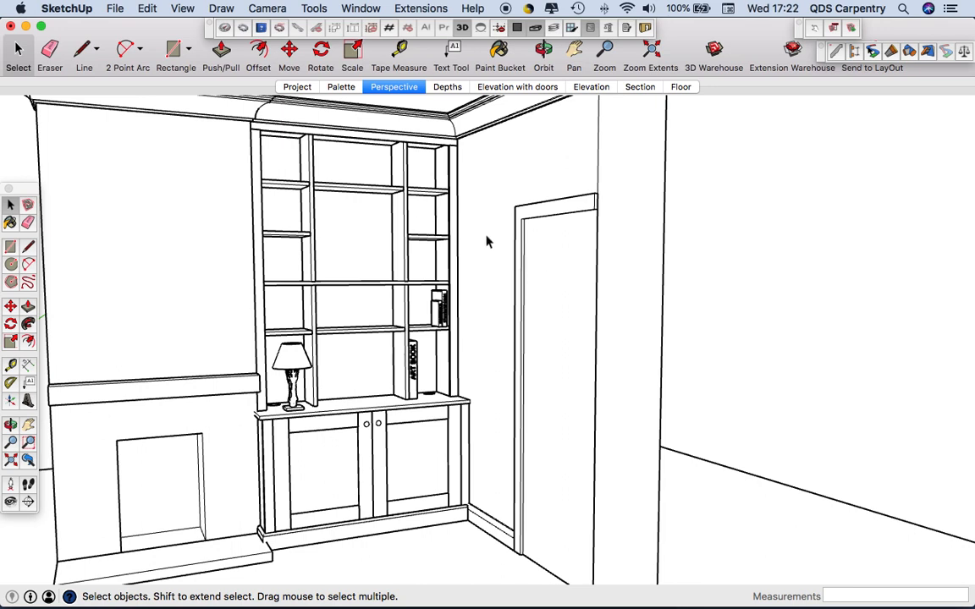
{"action": "mouse_move", "coordinate": [486, 234]}
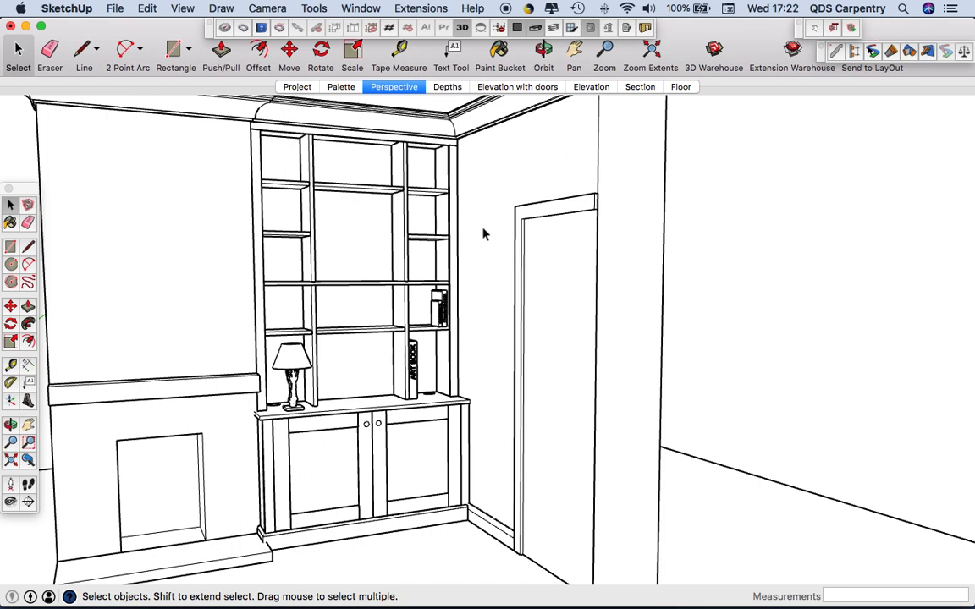